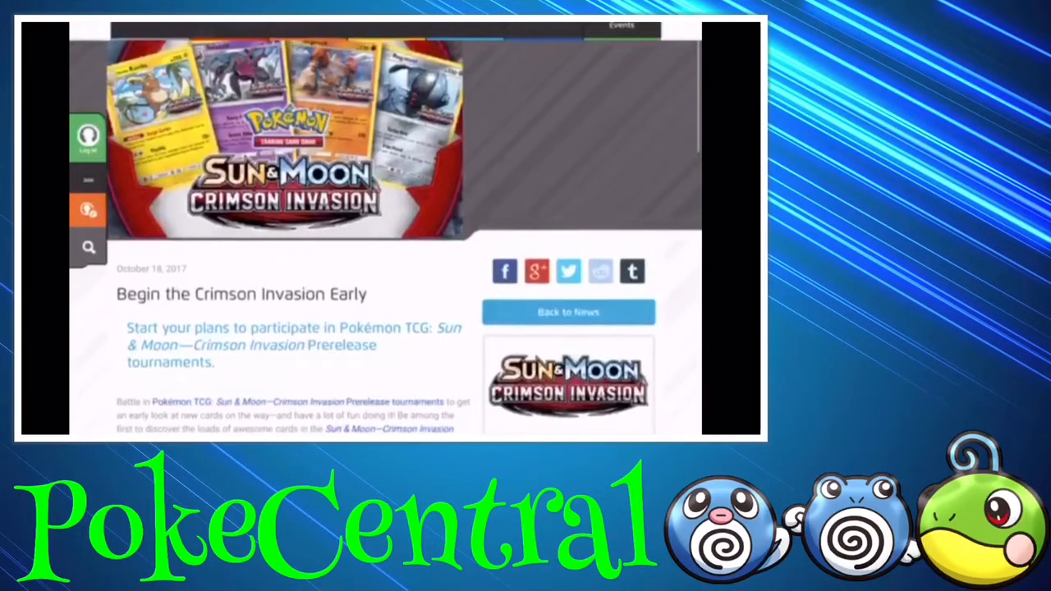
{"action": "scroll", "scroll_direction": "down", "scroll_amount": 3}
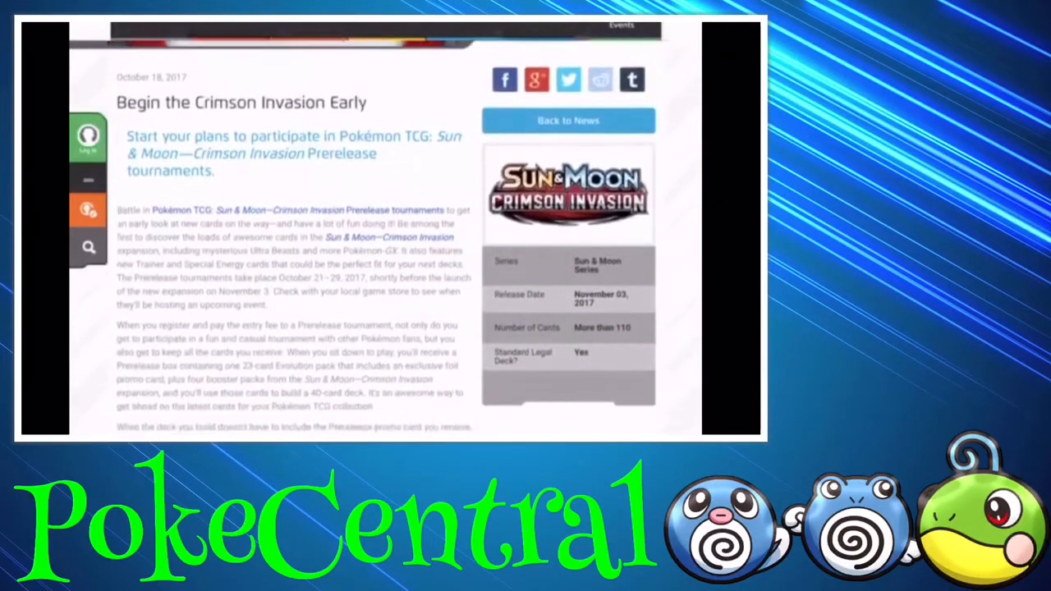
{"action": "scroll", "scroll_direction": "down", "scroll_amount": 3}
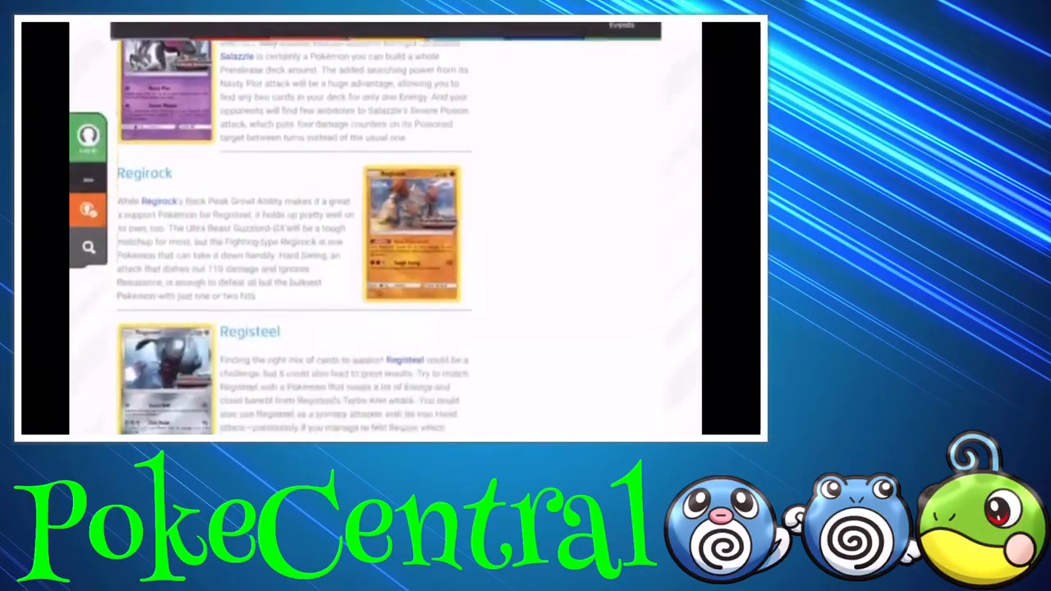
{"action": "scroll", "scroll_direction": "up", "scroll_amount": 3}
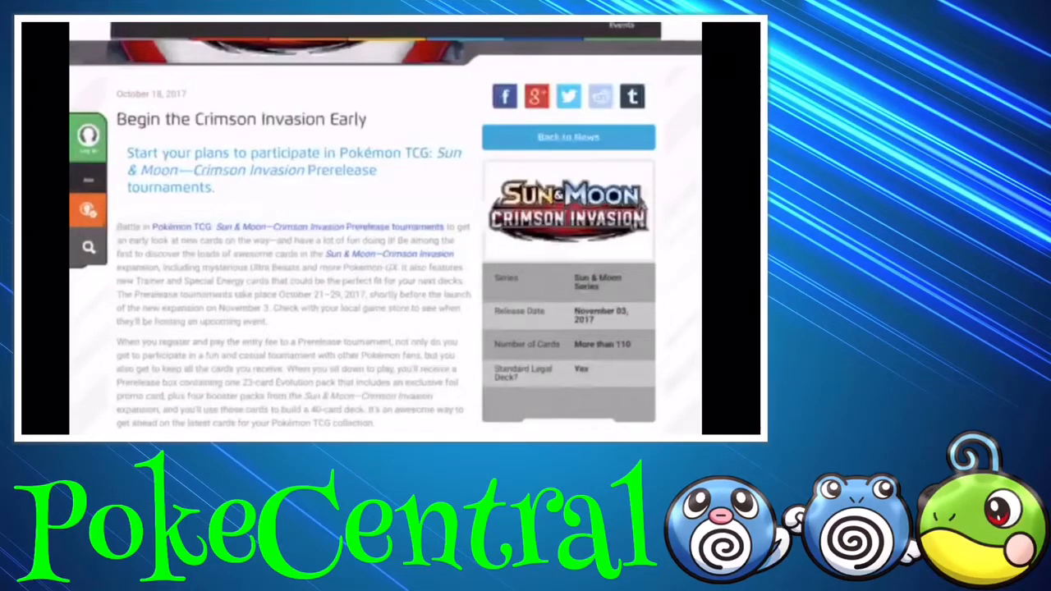
{"action": "scroll", "scroll_direction": "down", "scroll_amount": 3}
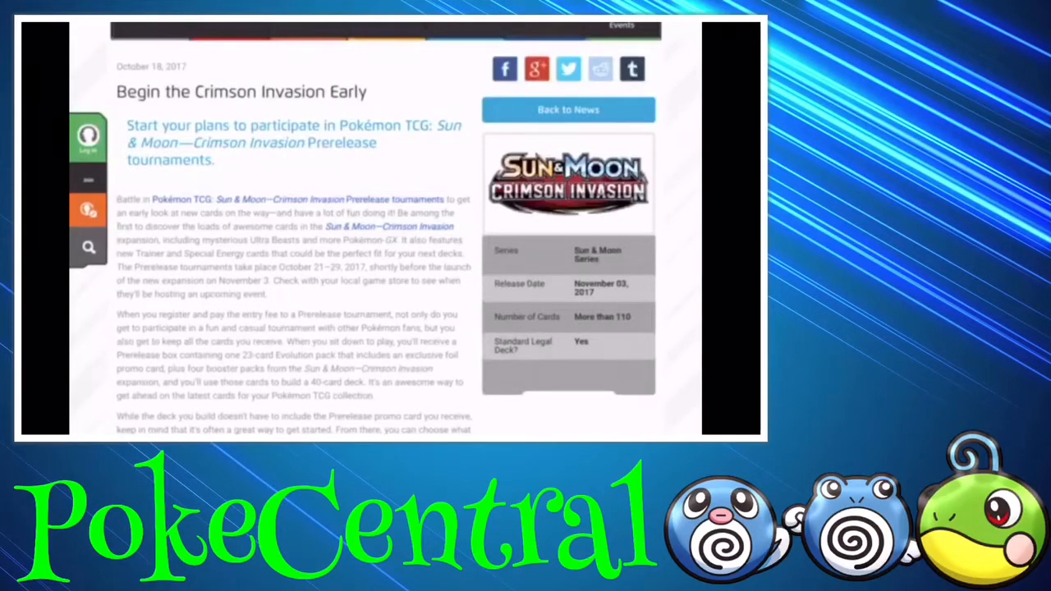
{"action": "scroll", "scroll_direction": "down", "scroll_amount": 3}
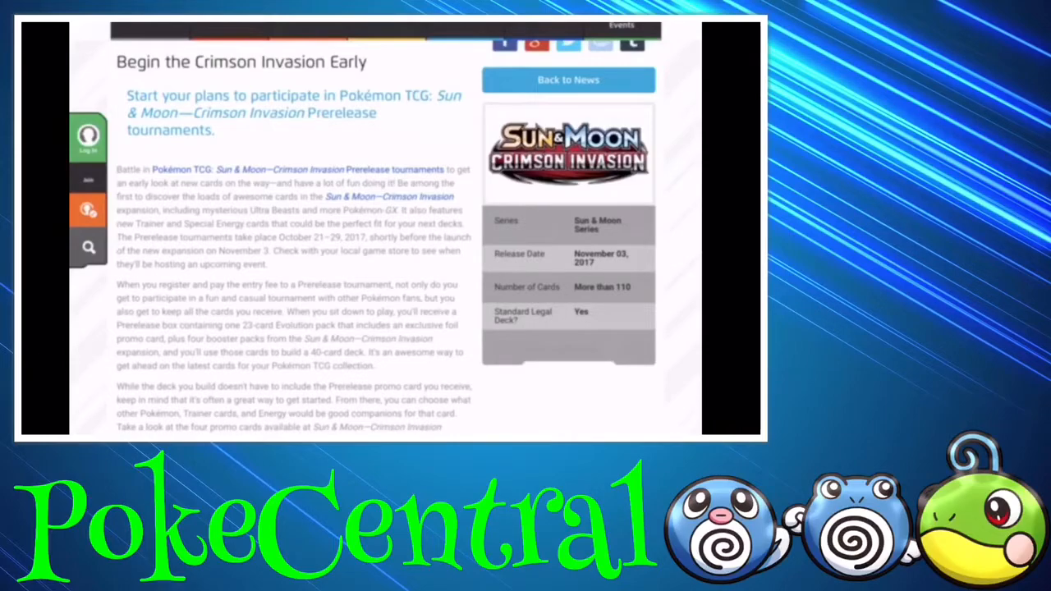
{"action": "scroll", "scroll_direction": "down", "scroll_amount": 3}
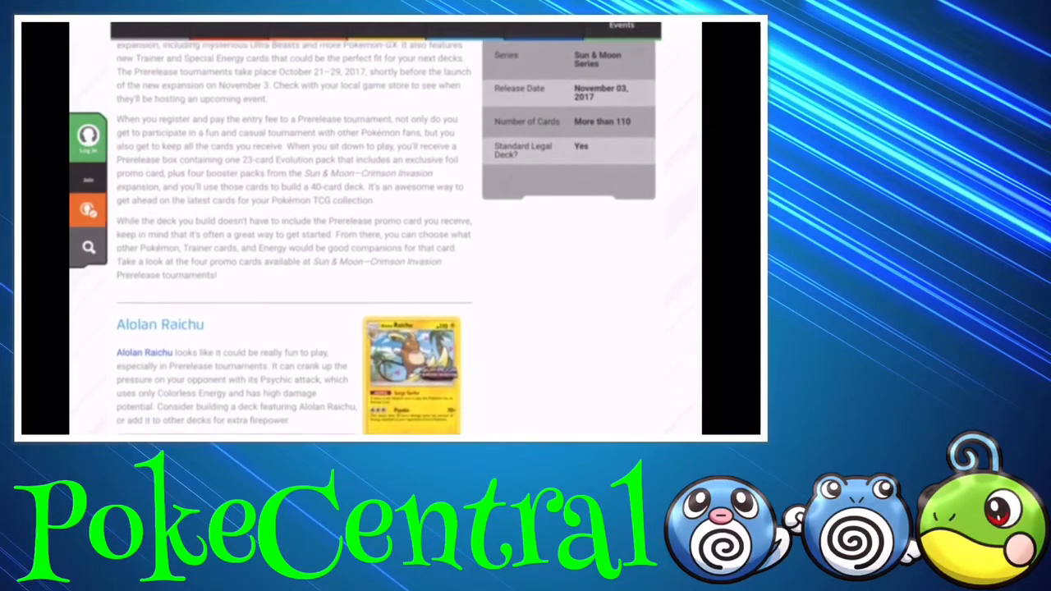
{"action": "scroll", "scroll_direction": "down", "scroll_amount": 3}
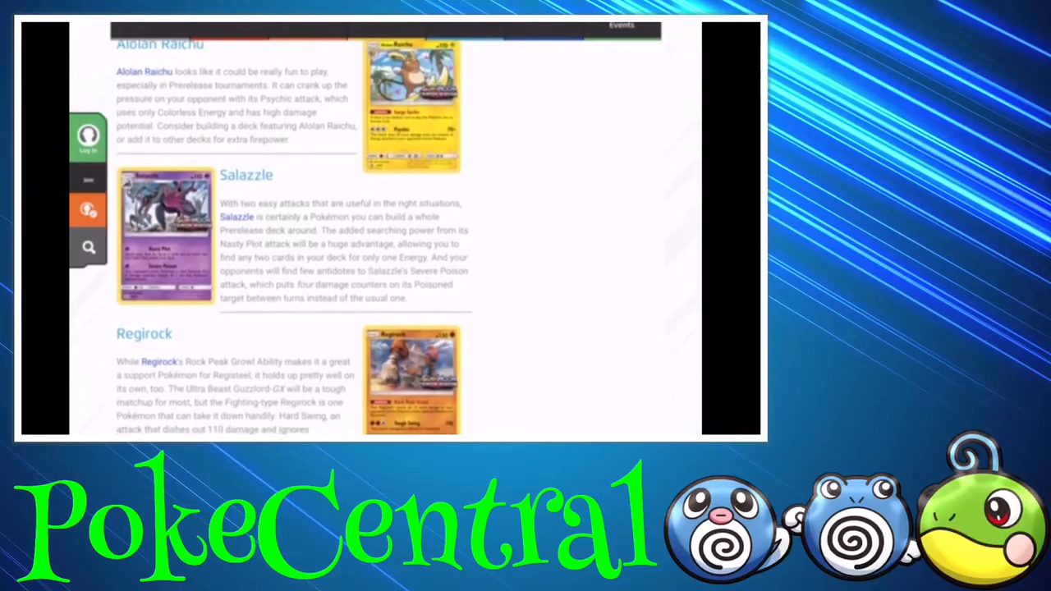
{"action": "scroll", "scroll_direction": "down", "scroll_amount": 3}
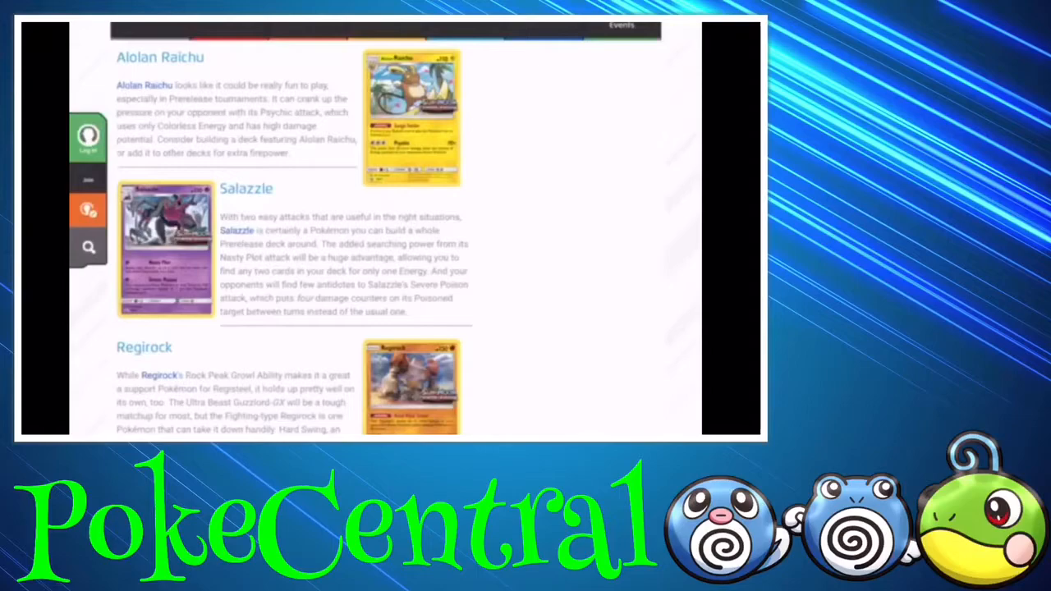
{"action": "scroll", "scroll_direction": "down", "scroll_amount": 3}
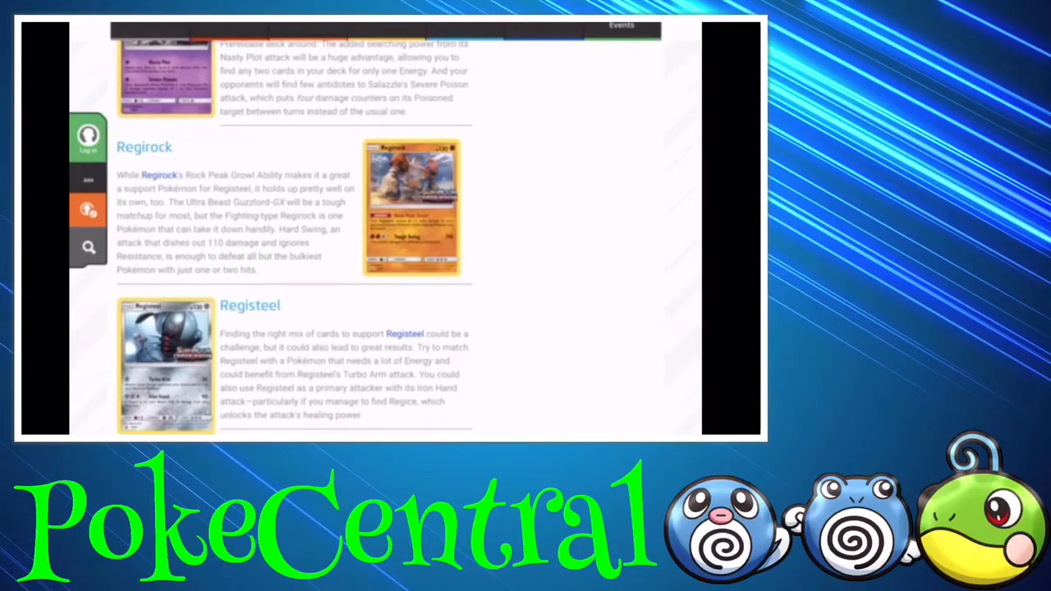
{"action": "scroll", "scroll_direction": "down", "scroll_amount": 3}
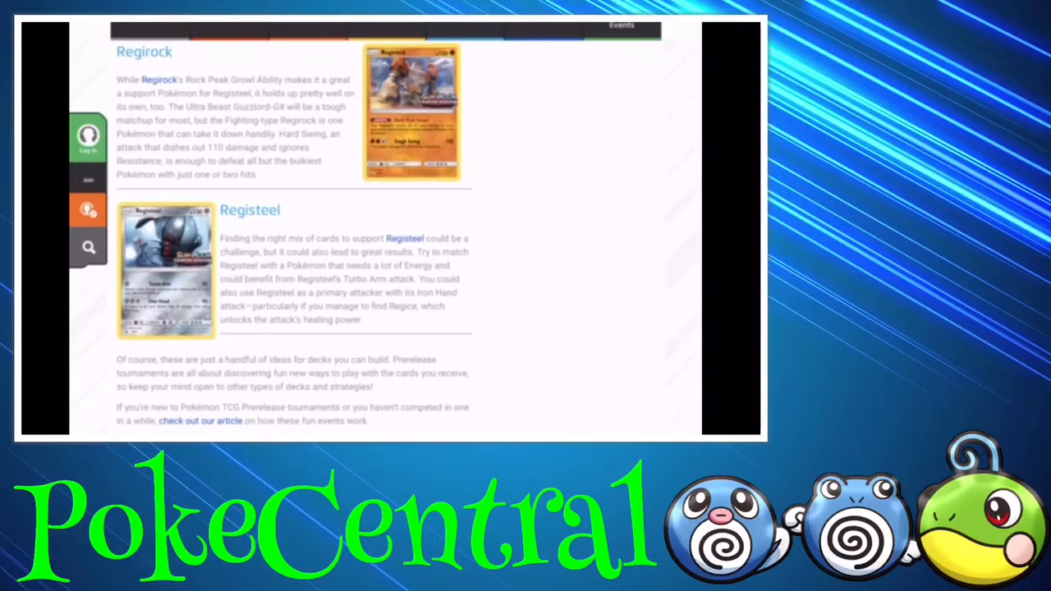
{"action": "scroll", "scroll_direction": "down", "scroll_amount": 3}
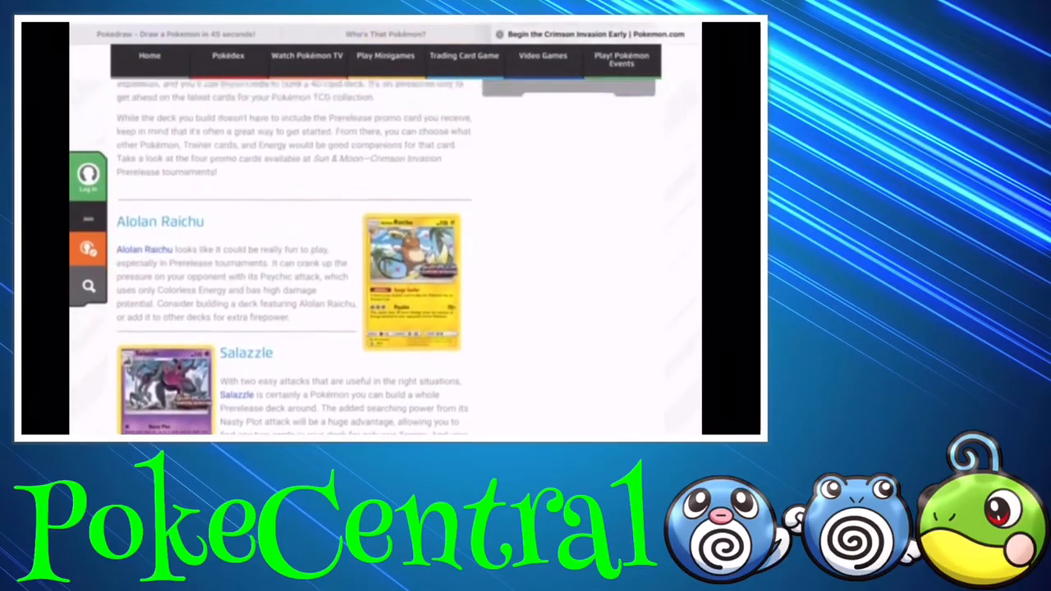
{"action": "scroll", "scroll_direction": "down", "scroll_amount": 3}
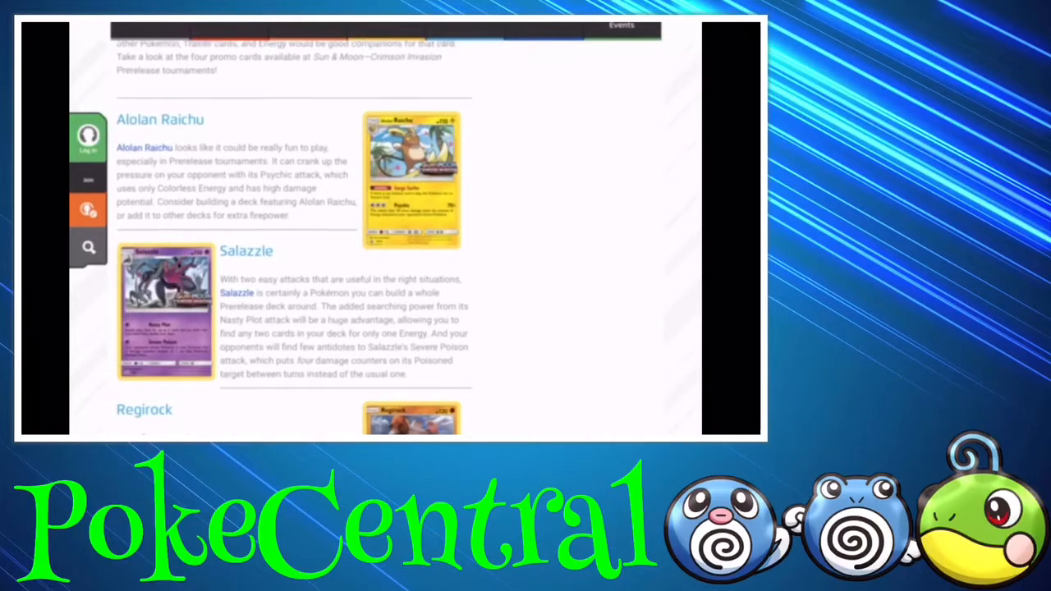
{"action": "scroll", "scroll_direction": "down", "scroll_amount": 3}
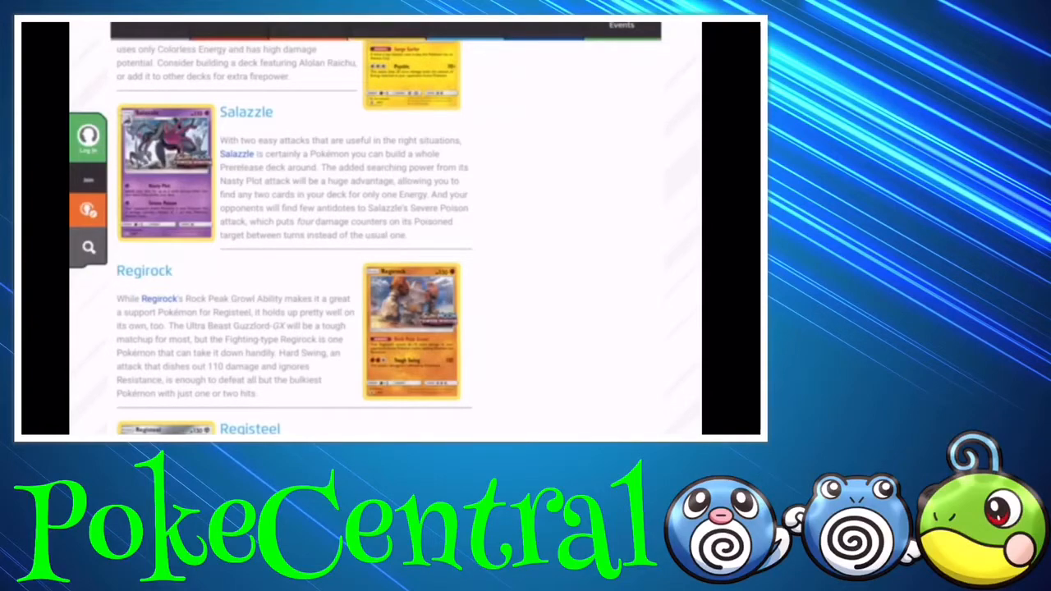
{"action": "scroll", "scroll_direction": "down", "scroll_amount": 3}
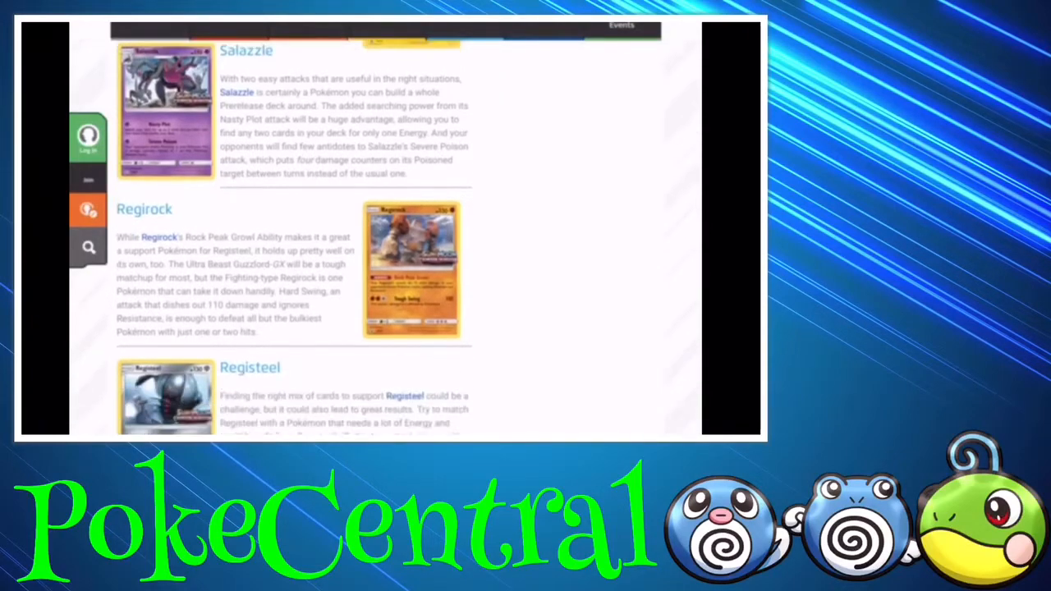
{"action": "scroll", "scroll_direction": "down", "scroll_amount": 3}
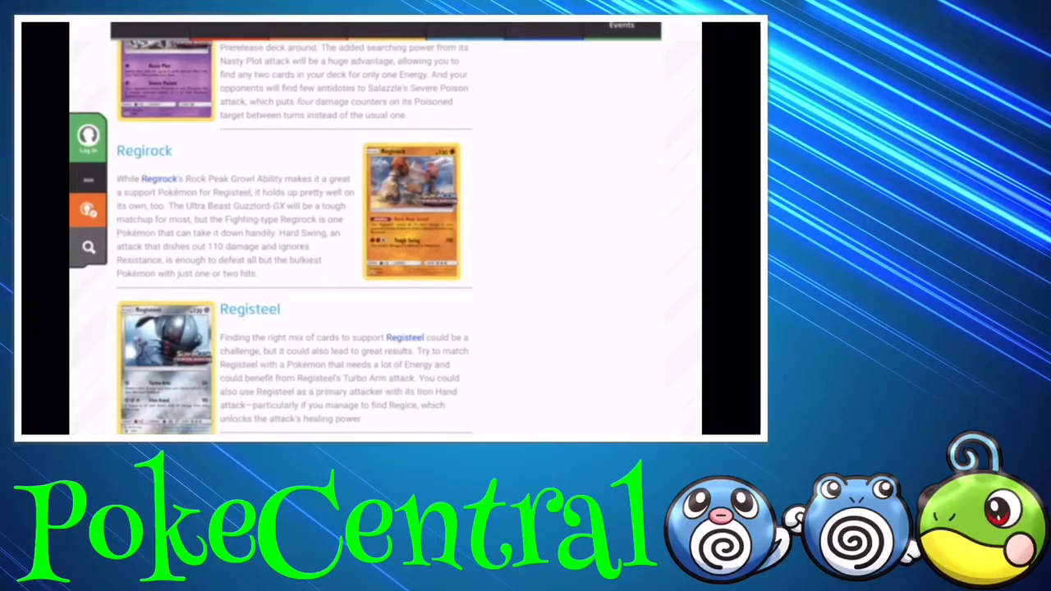
{"action": "scroll", "scroll_direction": "down", "scroll_amount": 3}
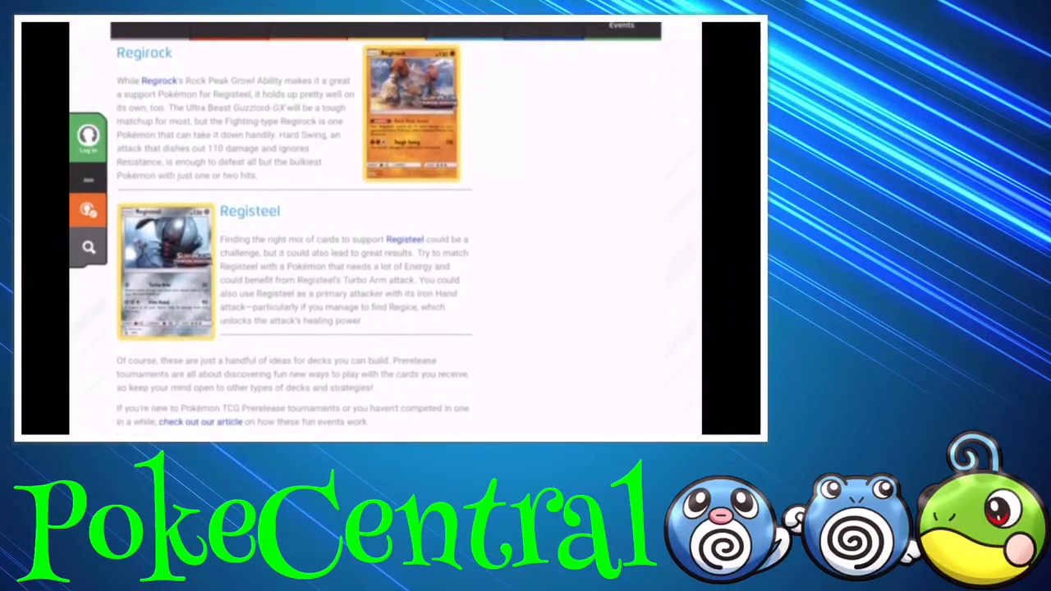
{"action": "scroll", "scroll_direction": "down", "scroll_amount": 3}
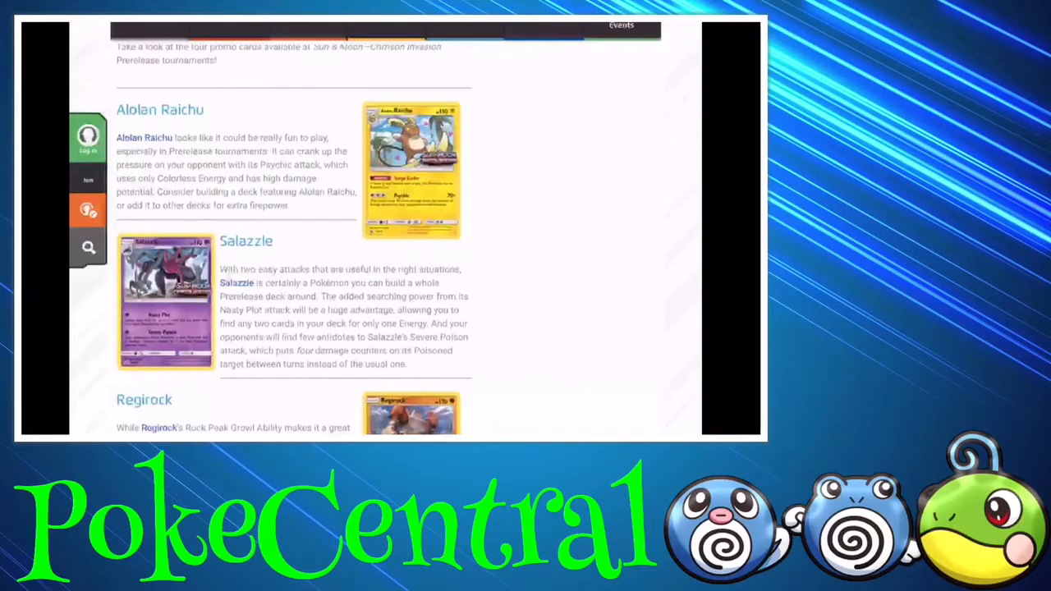
{"action": "scroll", "scroll_direction": "down", "scroll_amount": 3}
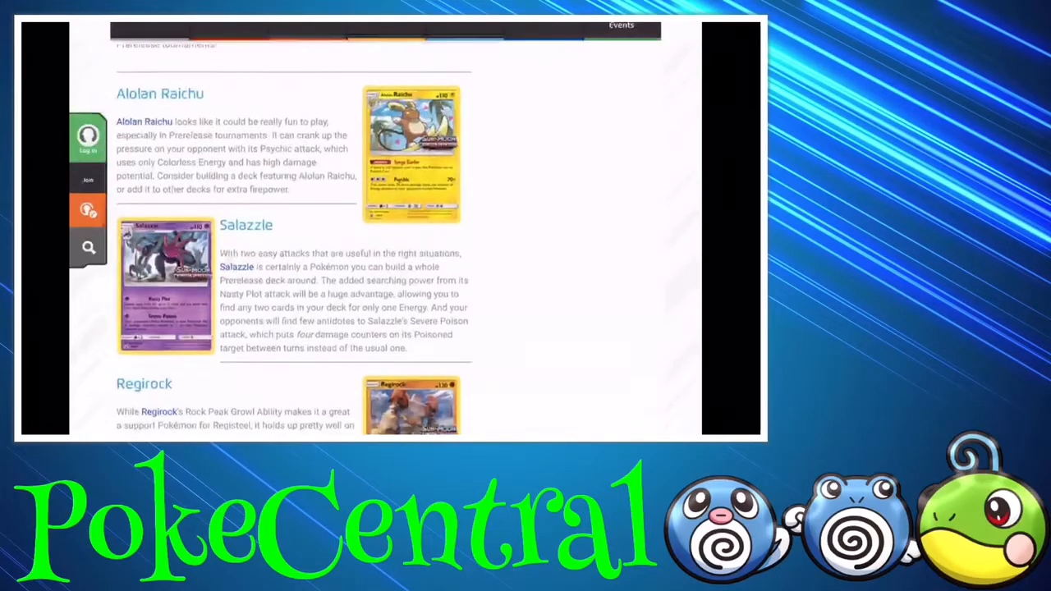
{"action": "scroll", "scroll_direction": "down", "scroll_amount": 3}
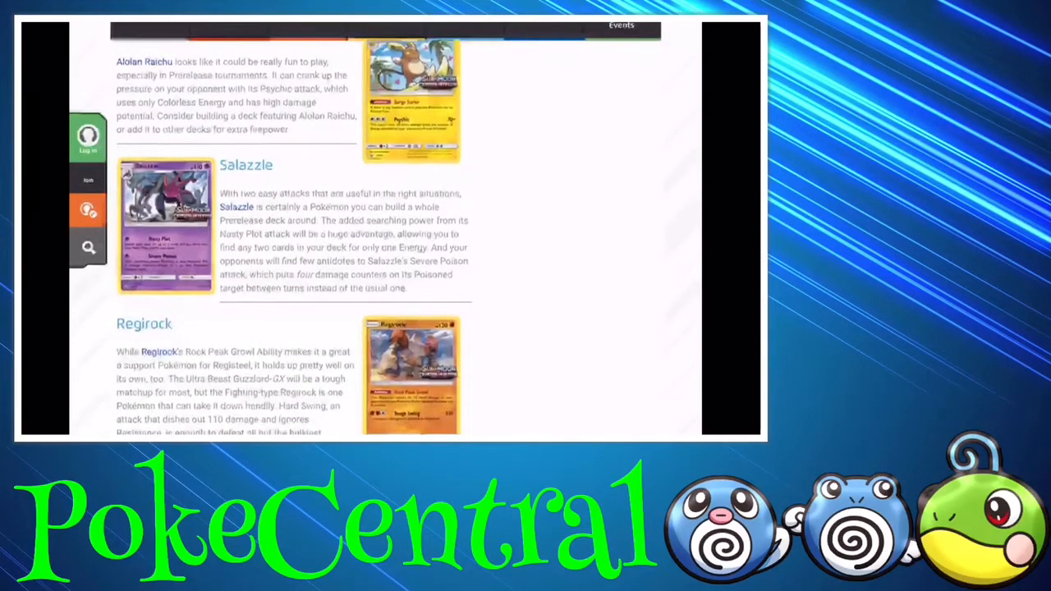
{"action": "scroll", "scroll_direction": "down", "scroll_amount": 3}
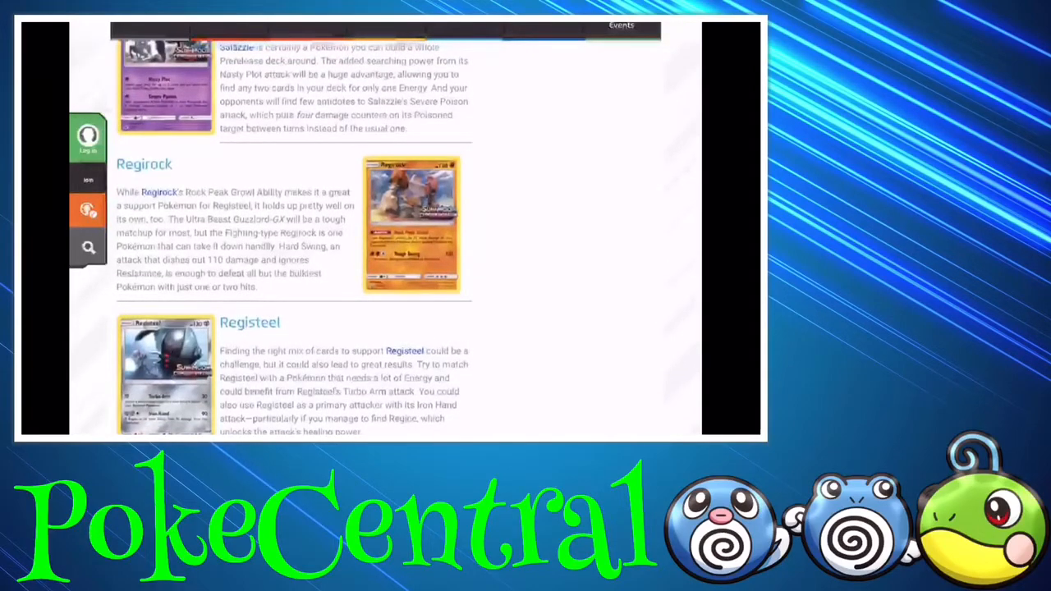
{"action": "scroll", "scroll_direction": "down", "scroll_amount": 3}
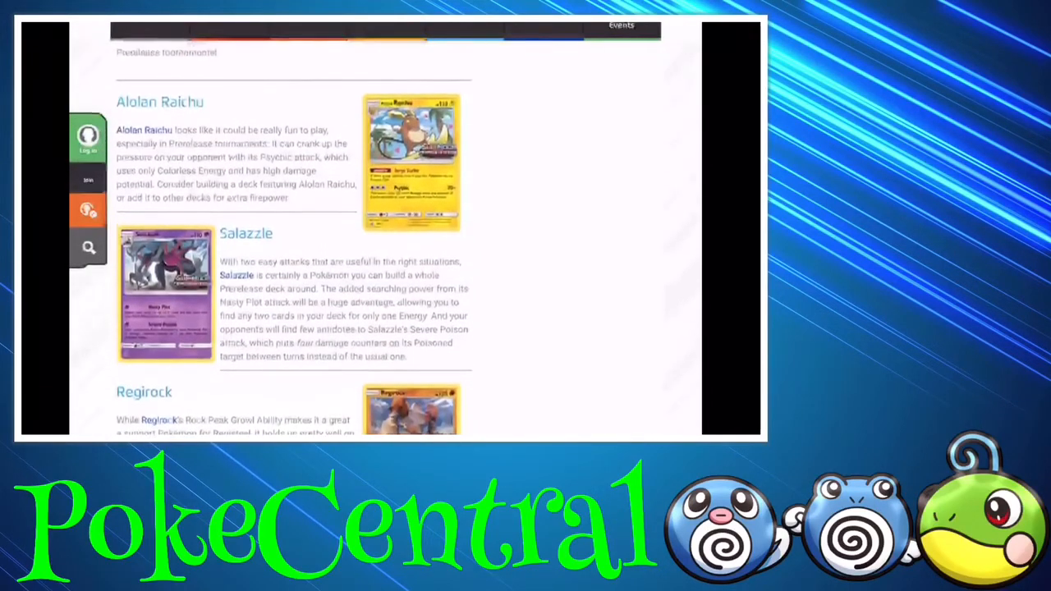
{"action": "scroll", "scroll_direction": "down", "scroll_amount": 3}
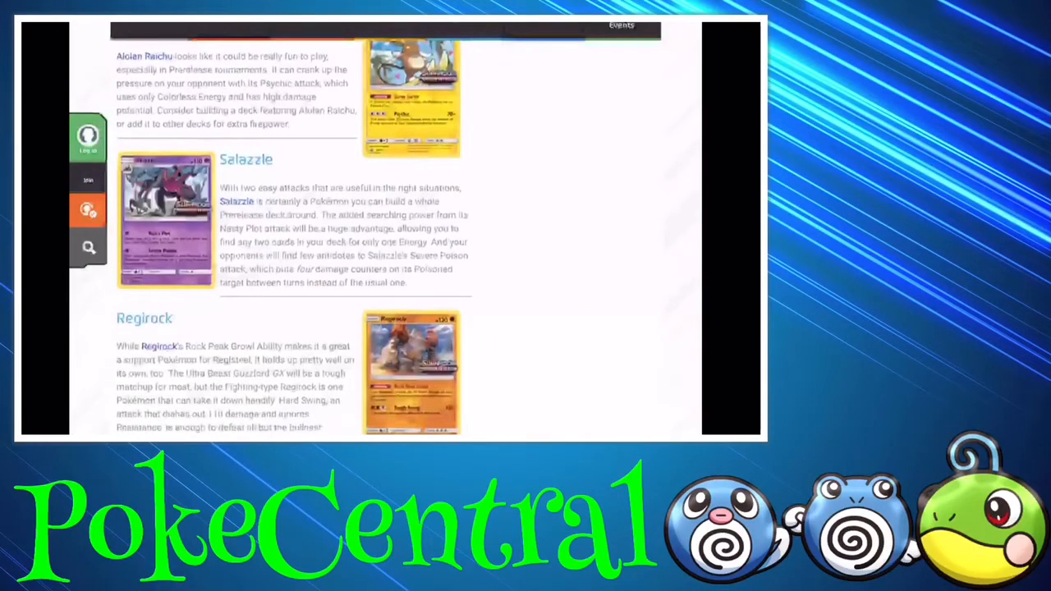
{"action": "scroll", "scroll_direction": "down", "scroll_amount": 3}
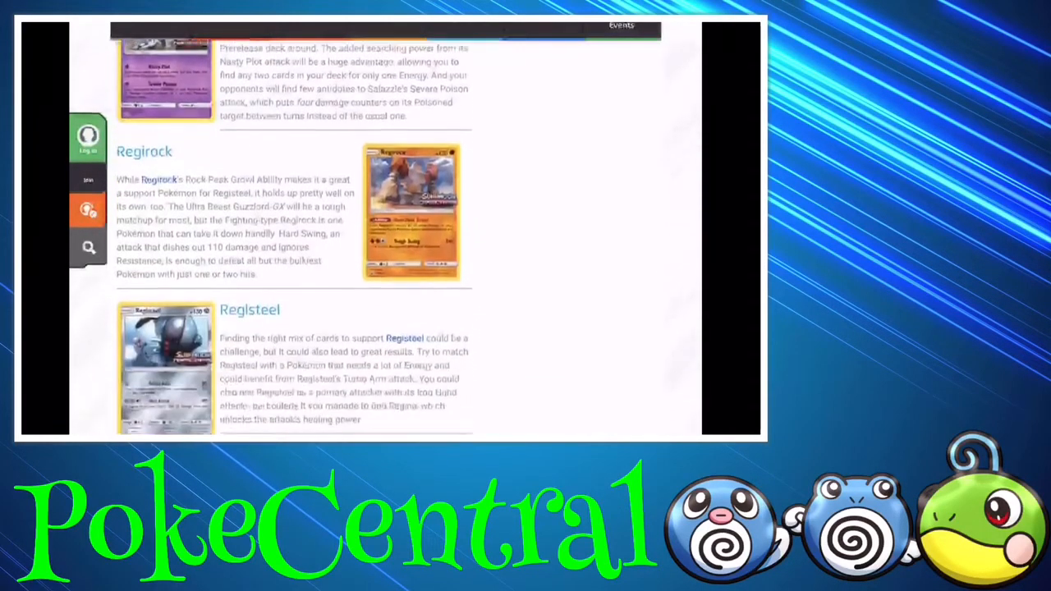
{"action": "scroll", "scroll_direction": "down", "scroll_amount": 3}
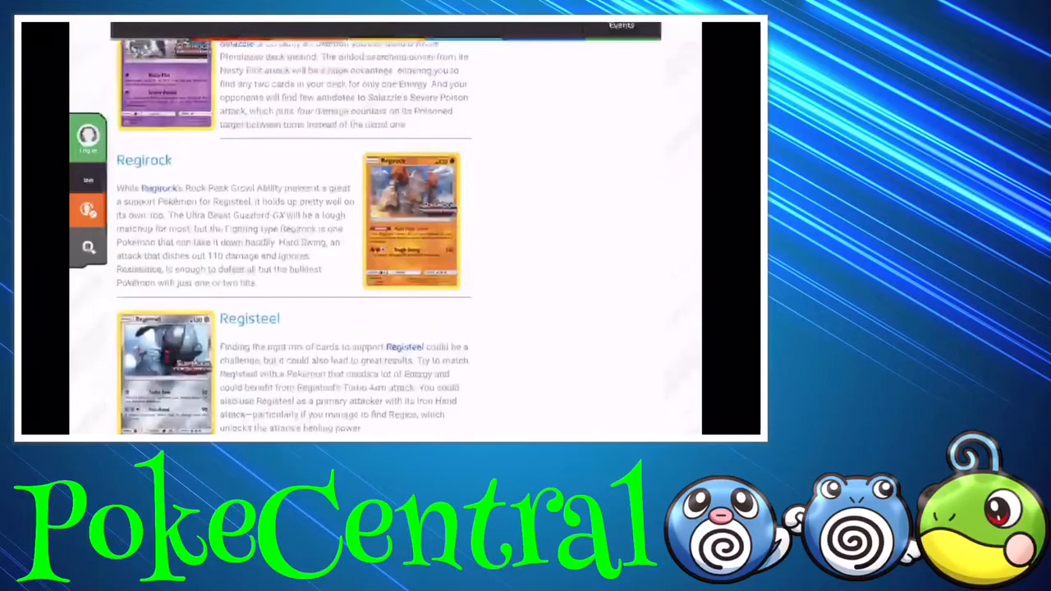
{"action": "scroll", "scroll_direction": "down", "scroll_amount": 3}
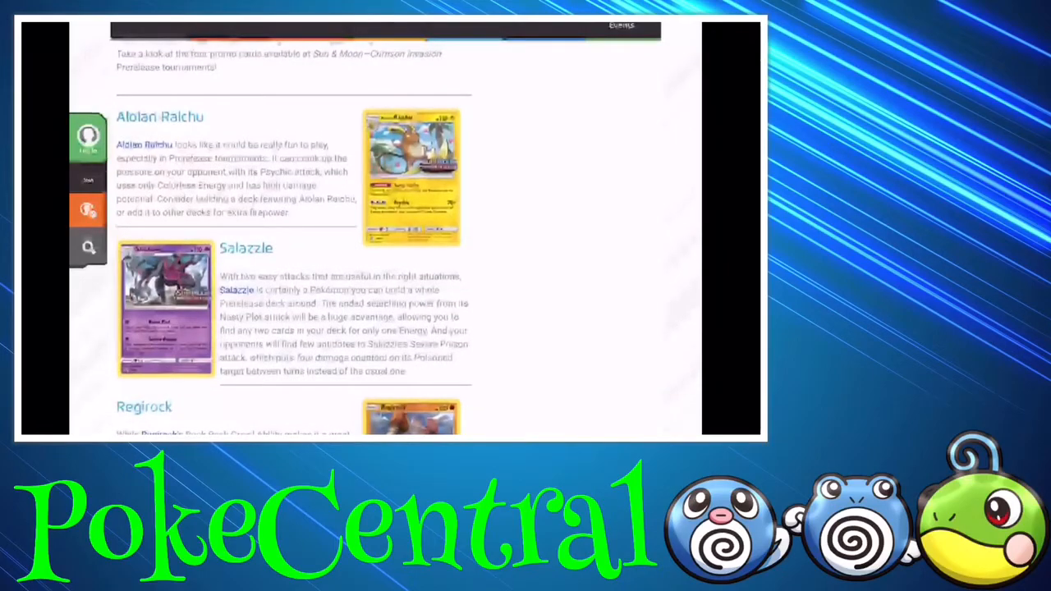
{"action": "scroll", "scroll_direction": "down", "scroll_amount": 3}
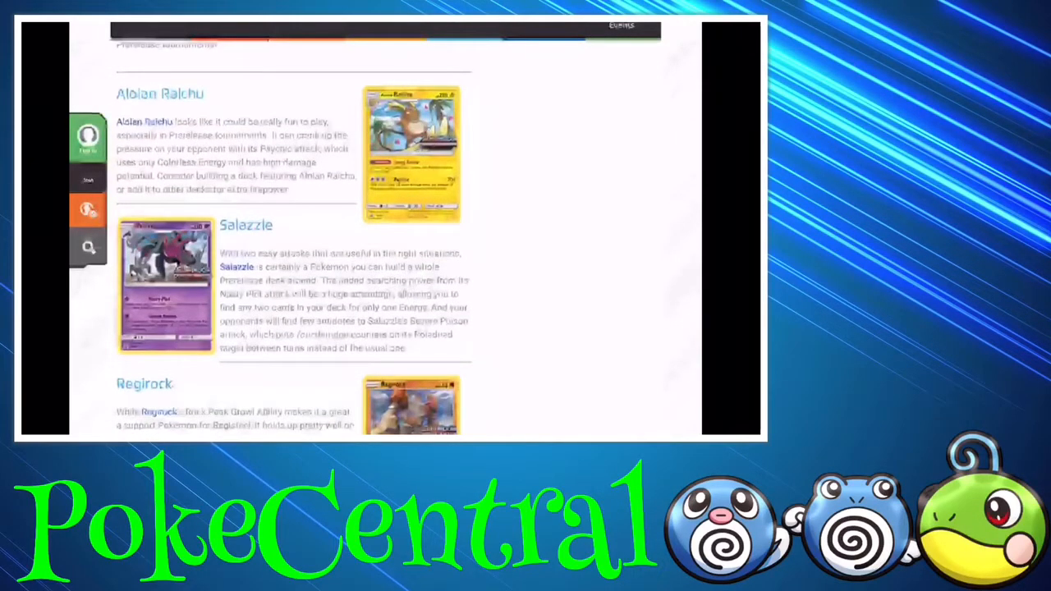